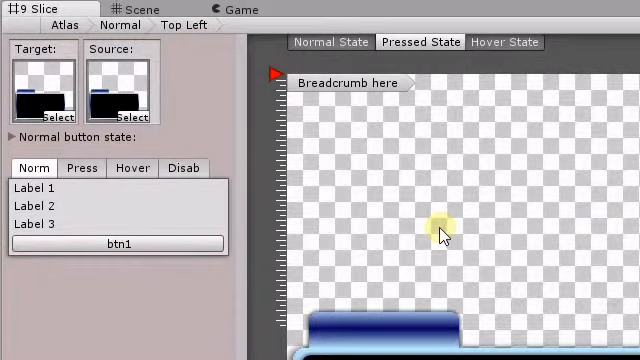
{"action": "mouse_move", "coordinate": [236, 84]}
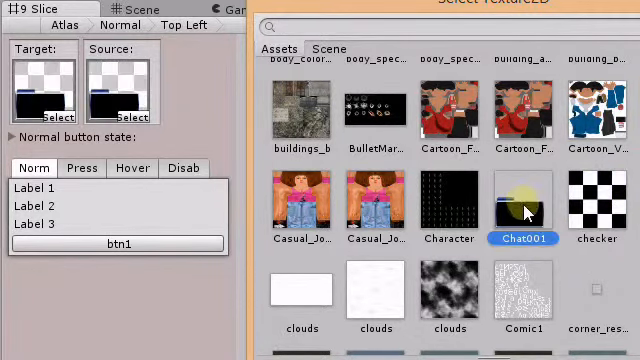
Step: Pick the checker texture in the Select Texture2D picker for the Target and Source slots
{"action": "left_click", "coordinate": [600, 206]}
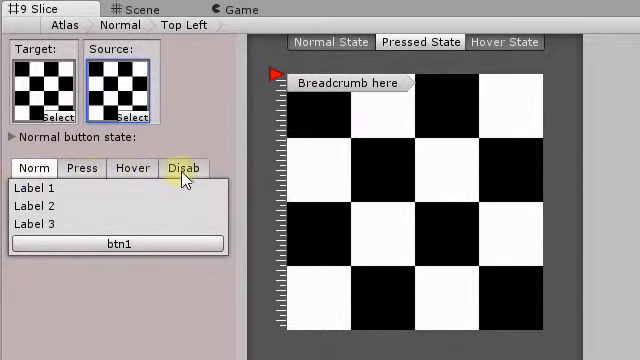
Step: Try the Disab tab, btn1 button and Pressed State tab, moving the Breadcrumb label off the checkerboard
{"action": "left_click", "coordinate": [32, 168]}
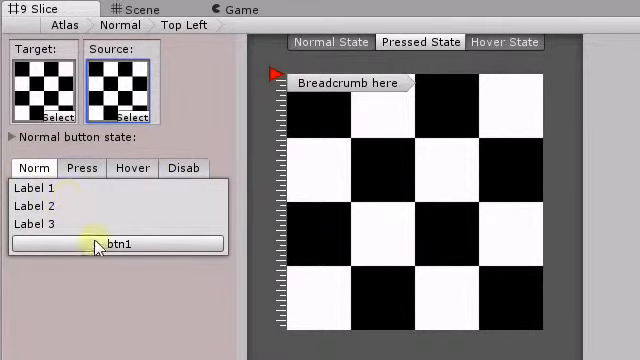
{"action": "left_click", "coordinate": [82, 168]}
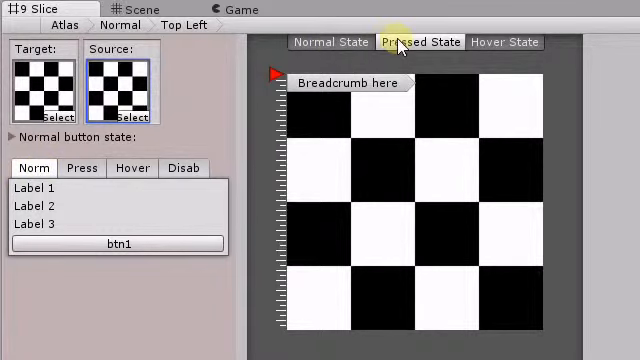
{"action": "left_click", "coordinate": [330, 40]}
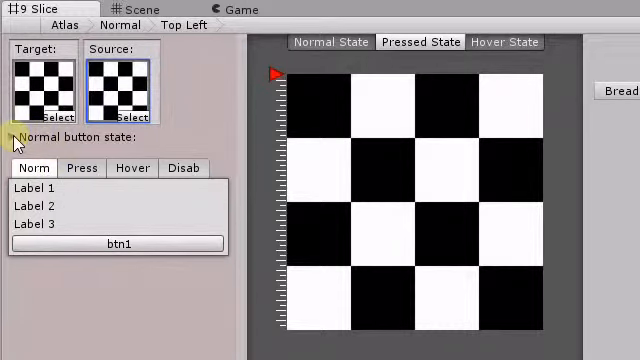
{"action": "left_click", "coordinate": [12, 136]}
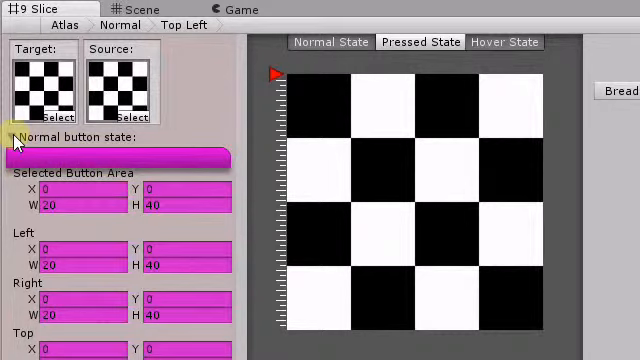
{"action": "left_click", "coordinate": [12, 136]}
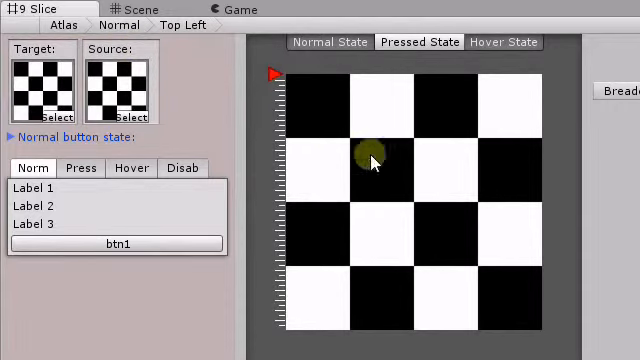
Step: Draw a translucent green selection rectangle over the central area of the checkerboard
{"action": "left_click_drag", "start_coordinate": [372, 164], "coordinate": [512, 304]}
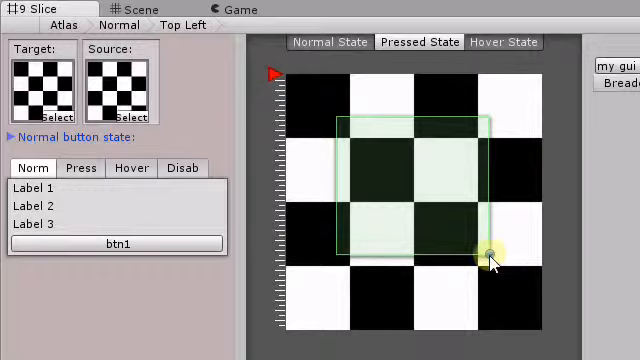
Step: Drag the rectangle's corner so the selection covers most of the checkerboard
{"action": "left_click_drag", "start_coordinate": [490, 254], "coordinate": [360, 168]}
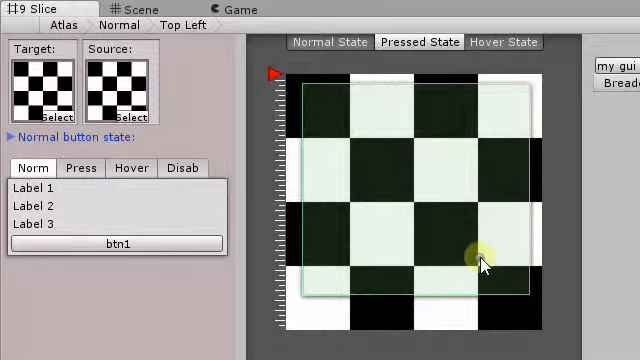
{"action": "mouse_move", "coordinate": [480, 272]}
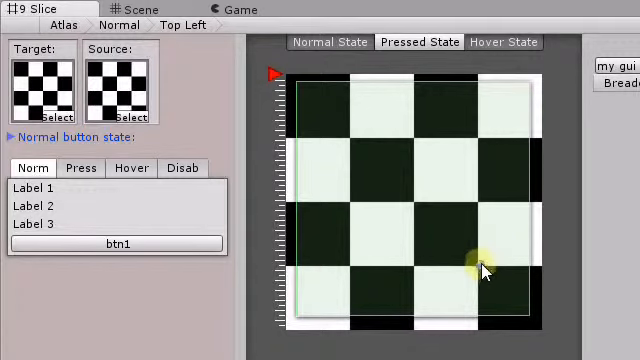
{"action": "mouse_move", "coordinate": [480, 270]}
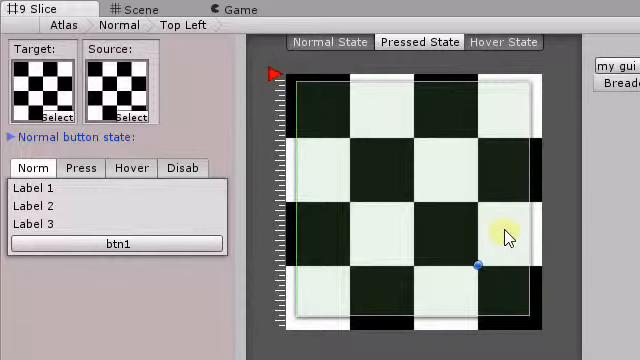
{"action": "mouse_move", "coordinate": [516, 96]}
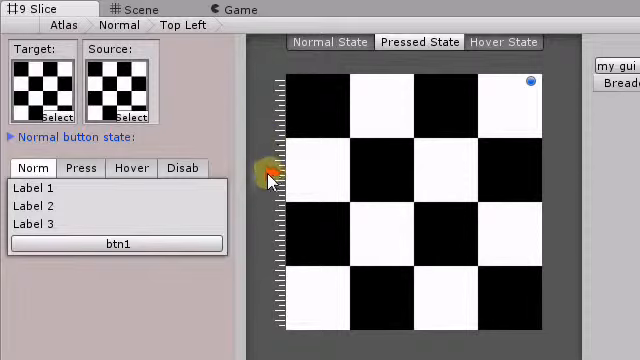
{"action": "mouse_move", "coordinate": [270, 176]}
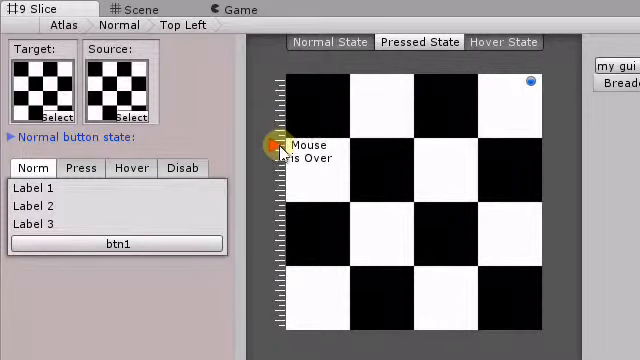
{"action": "mouse_move", "coordinate": [280, 344]}
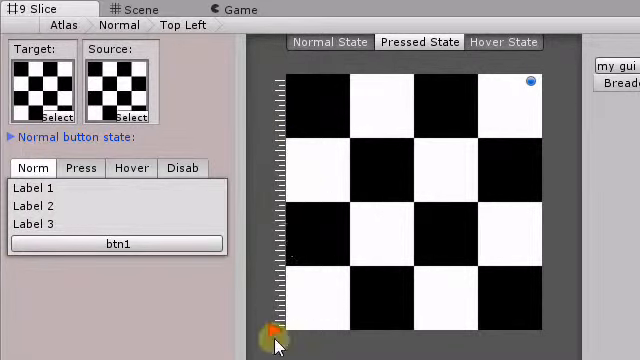
{"action": "mouse_move", "coordinate": [284, 140]}
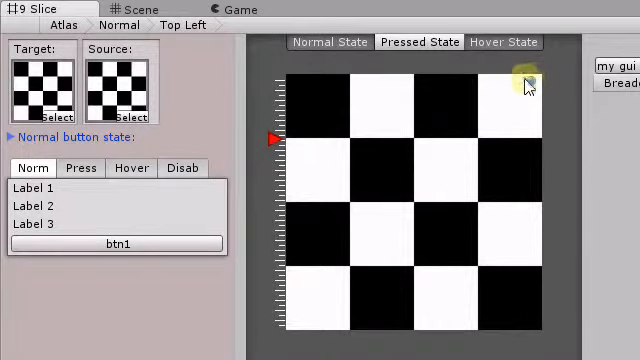
Step: Draw a new selection rectangle spanning the middle and right portion of the checkerboard
{"action": "left_click_drag", "start_coordinate": [528, 82], "coordinate": [522, 288]}
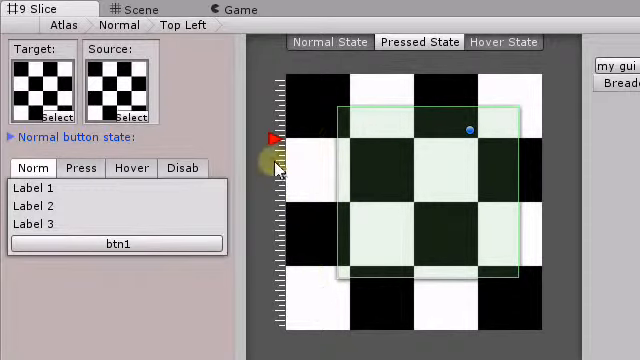
{"action": "mouse_move", "coordinate": [284, 146]}
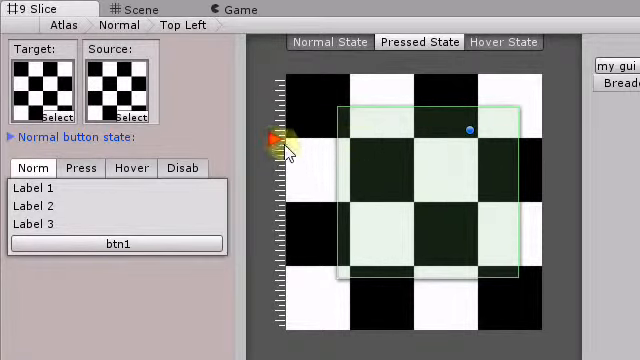
{"action": "mouse_move", "coordinate": [284, 144]}
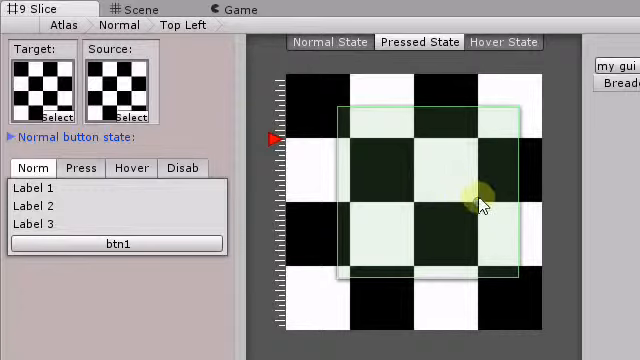
{"action": "mouse_move", "coordinate": [478, 164]}
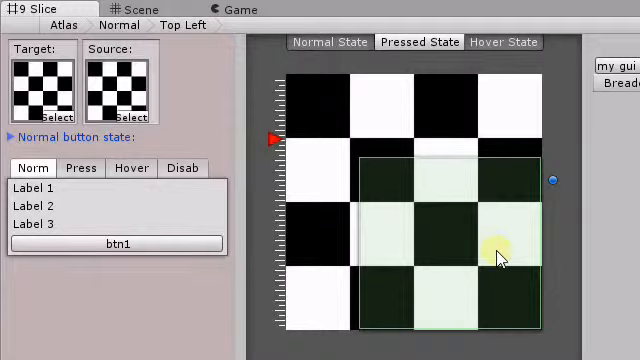
{"action": "mouse_move", "coordinate": [518, 248]}
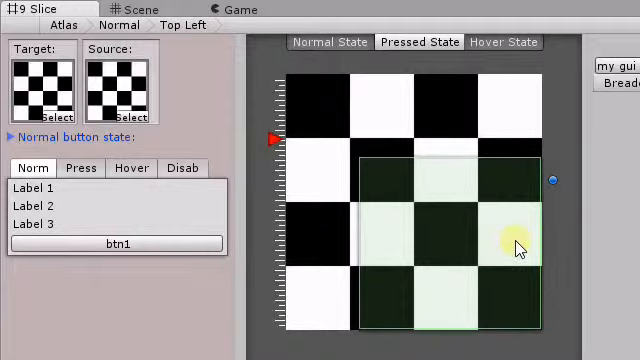